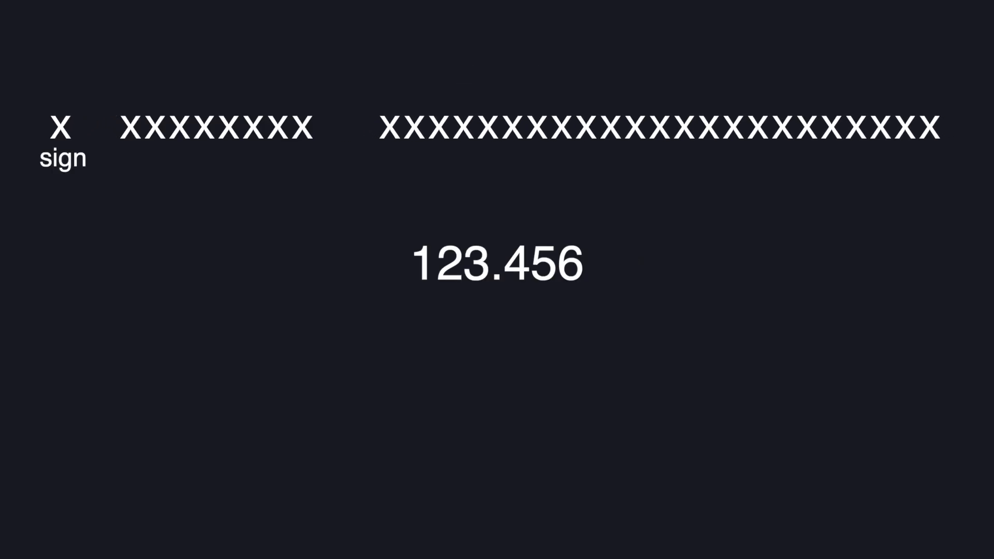
{"action": "left_click", "coordinate": [61, 121]}
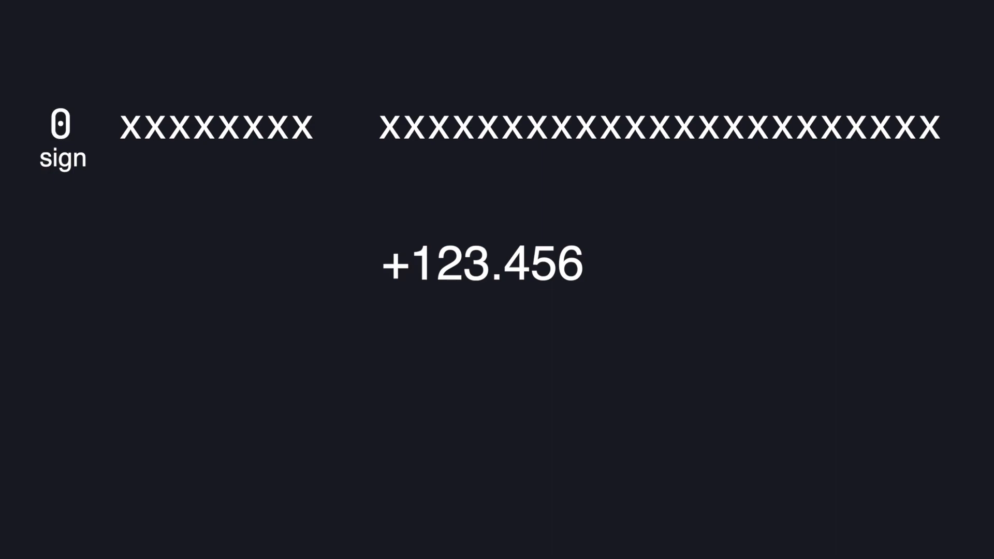
{"action": "left_click", "coordinate": [61, 123]}
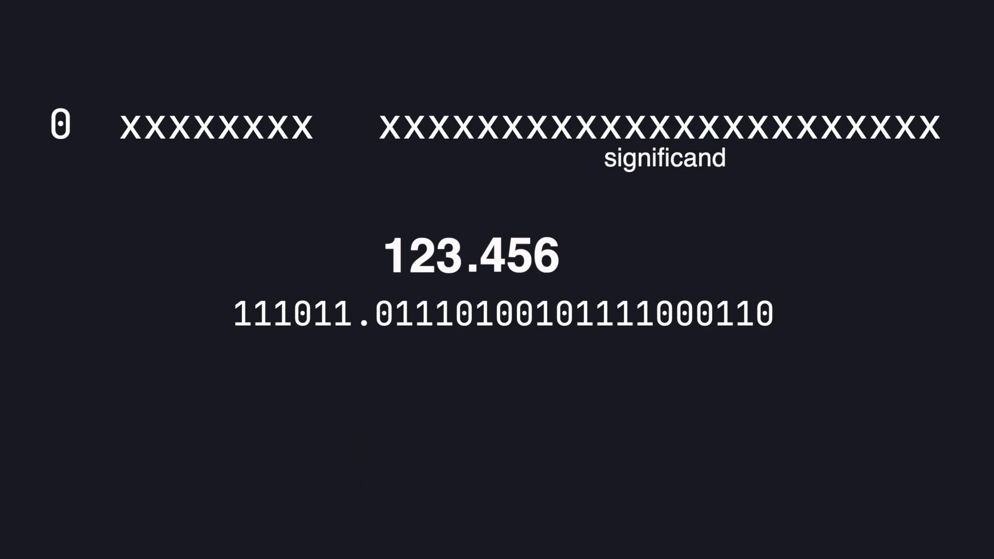
{"action": "left_click_drag", "start_coordinate": [236, 312], "coordinate": [711, 312]}
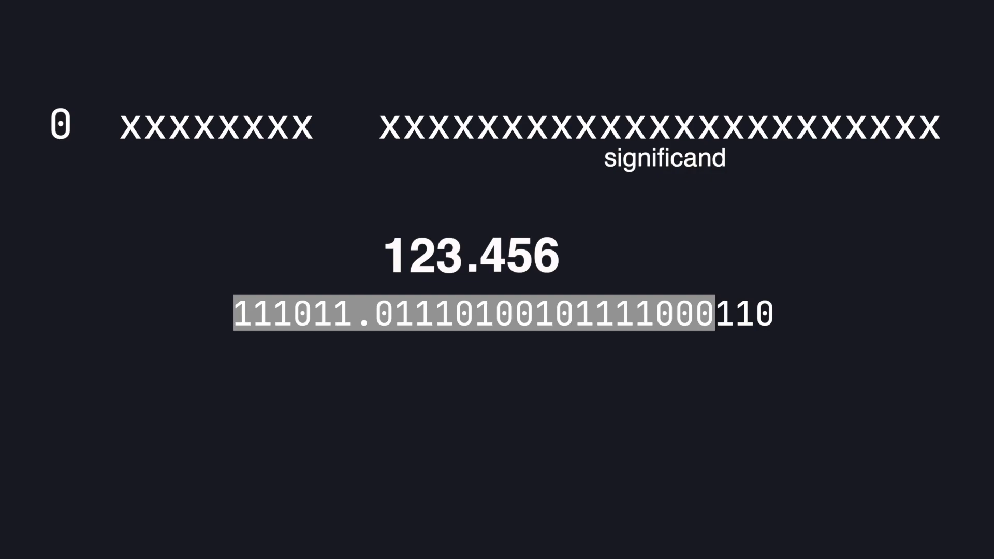